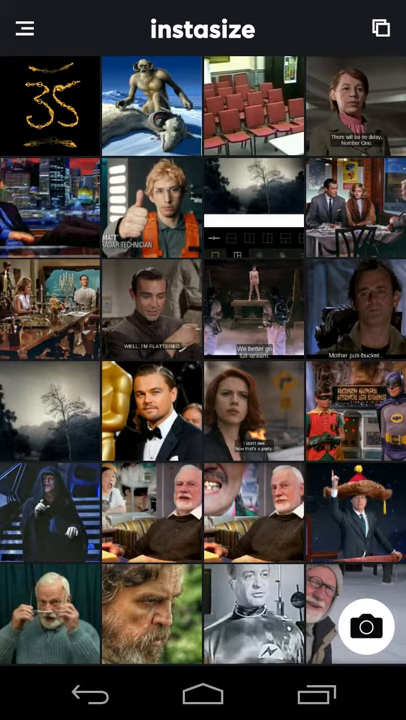
- Review Settings' Image Resolution options and keep 2048 x 2048 px selected
scroll(down, 3)
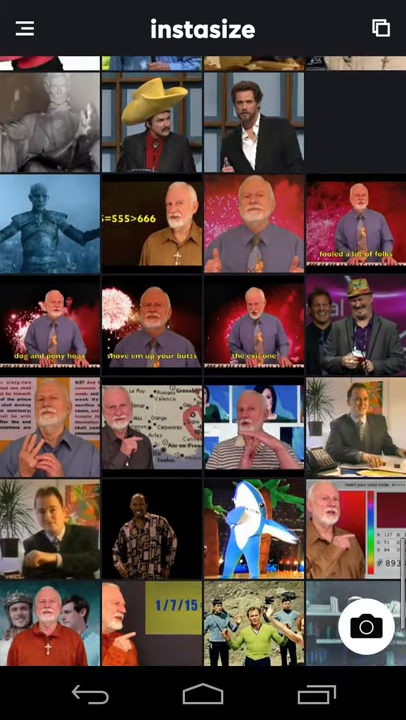
scroll(down, 3)
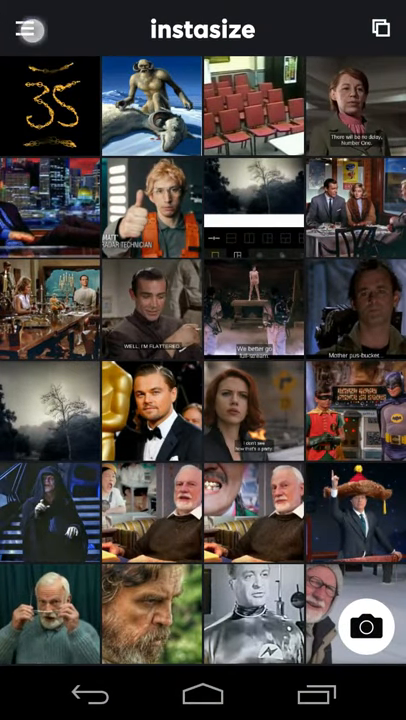
click(30, 27)
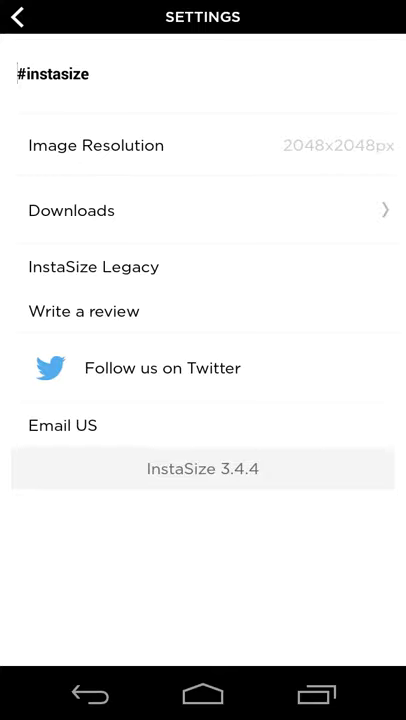
click(96, 145)
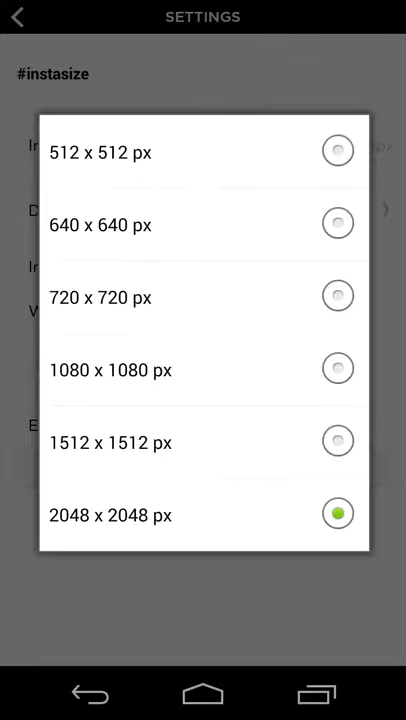
click(18, 37)
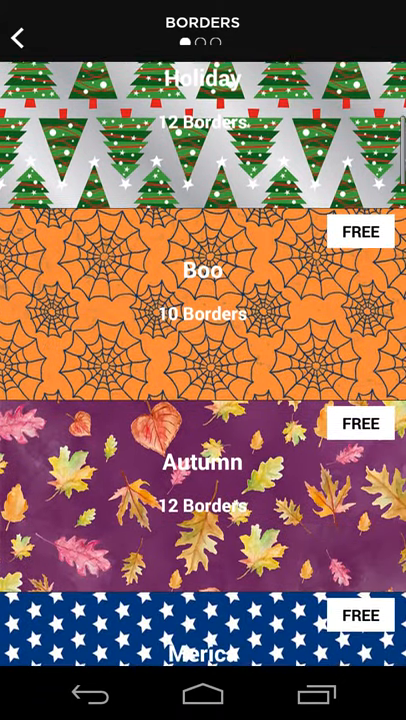
scroll(down, 3)
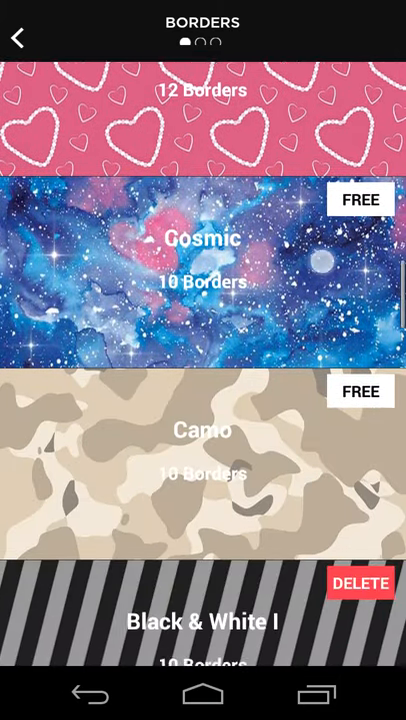
scroll(down, 3)
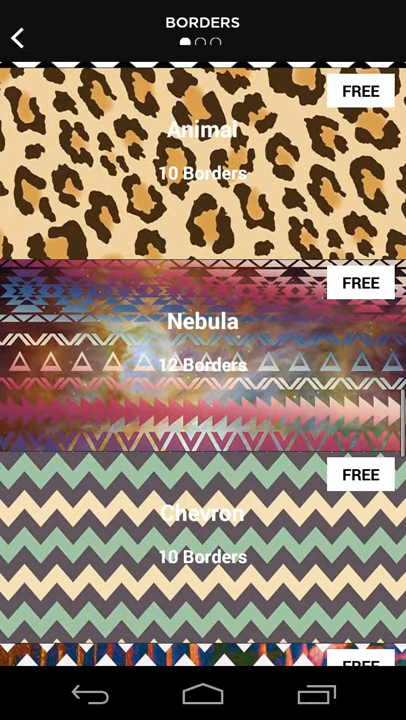
scroll(down, 3)
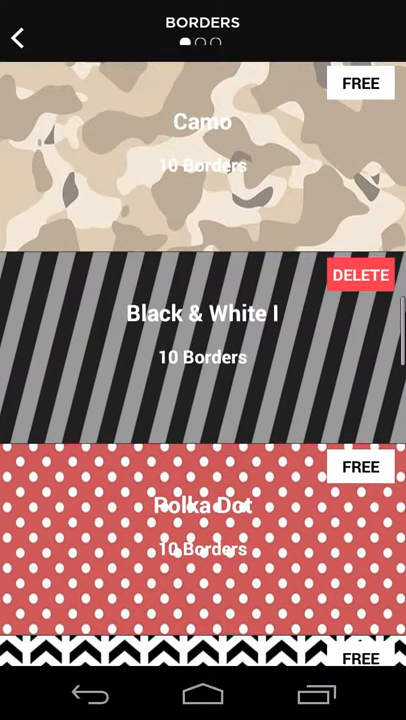
scroll(down, 3)
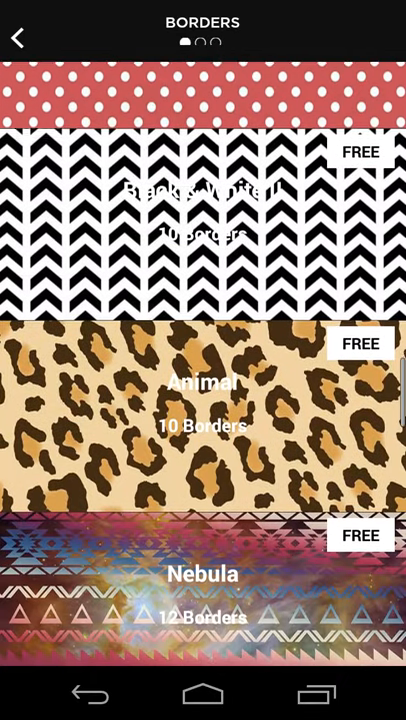
click(17, 37)
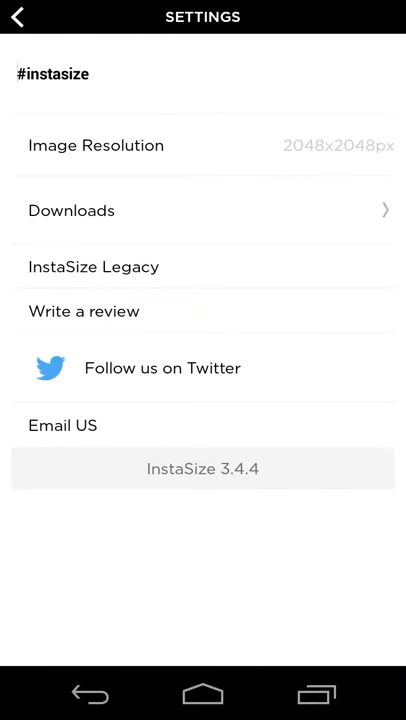
- Close Settings and open the misty tree photo from the gallery in the editor
click(53, 74)
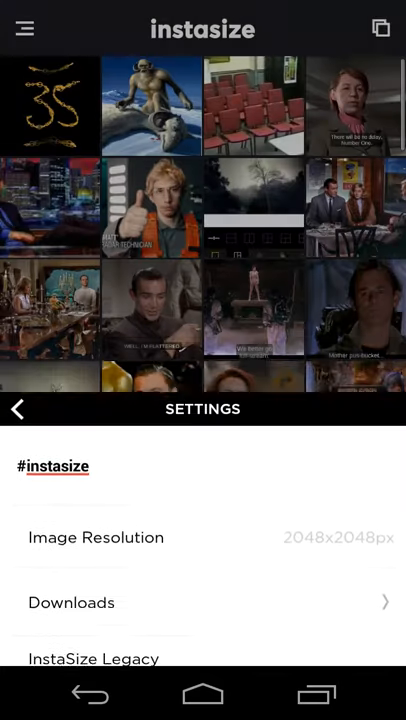
click(18, 409)
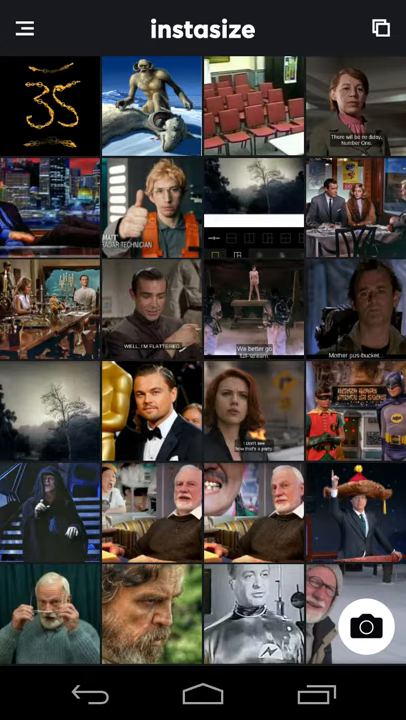
click(50, 408)
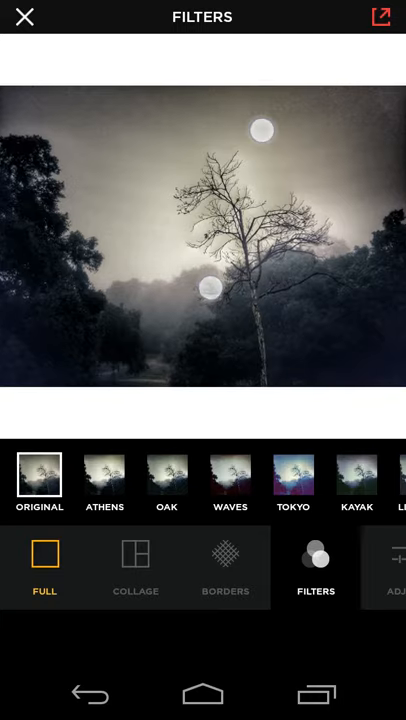
- Switch the tree photo from FULL to the INSTASIZE square layout and show borders
click(44, 554)
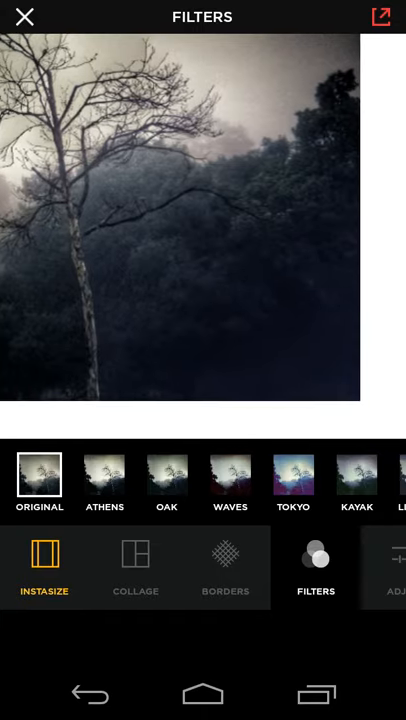
click(224, 567)
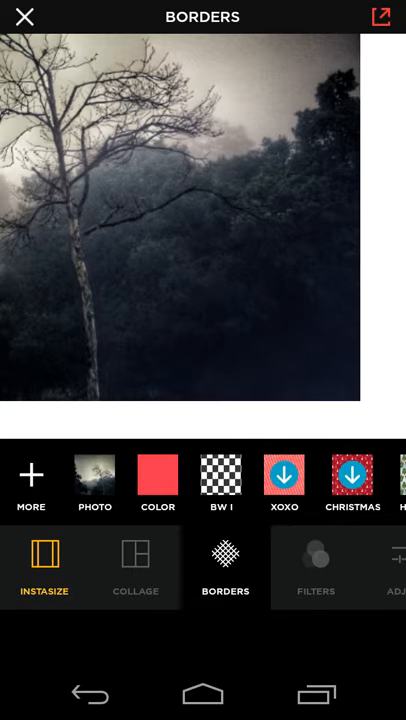
- Preview a purple solid COLOR border on the tree photo, then discard it
click(157, 484)
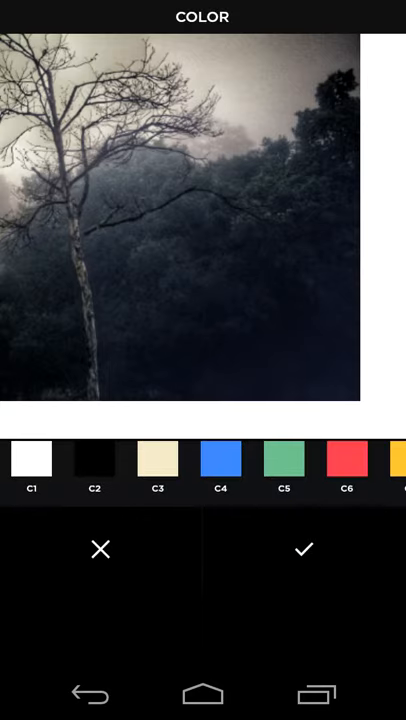
click(220, 474)
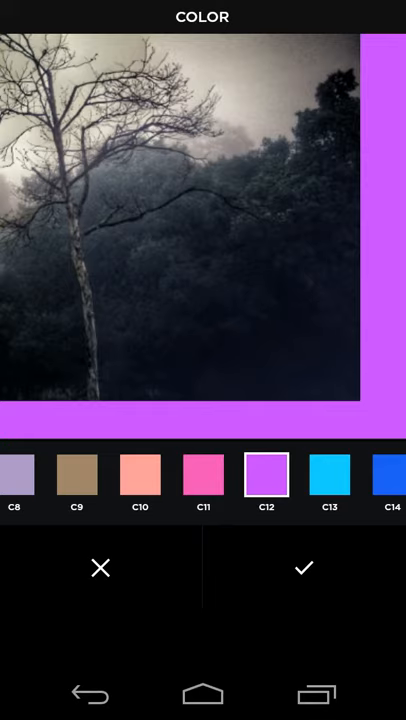
scroll(left, 3)
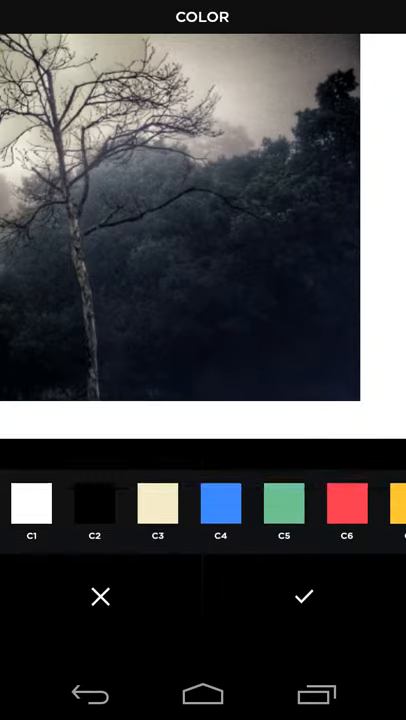
click(304, 595)
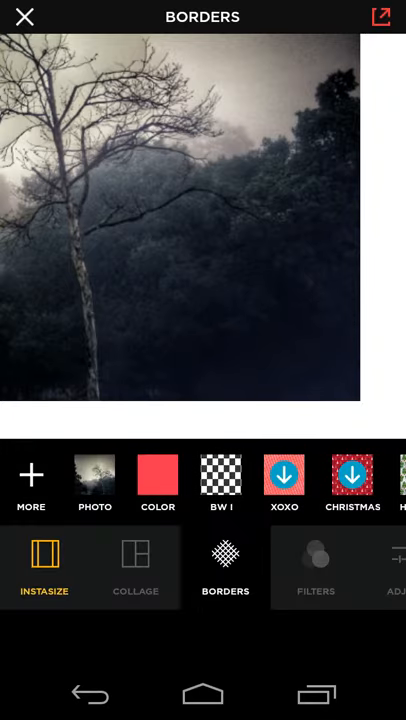
- Preview the BW dotted pattern borders and discard them, keeping the plain white border
scroll(left, 3)
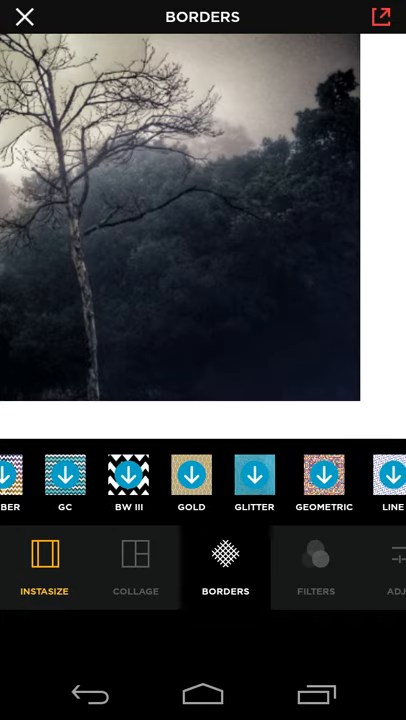
scroll(right, 3)
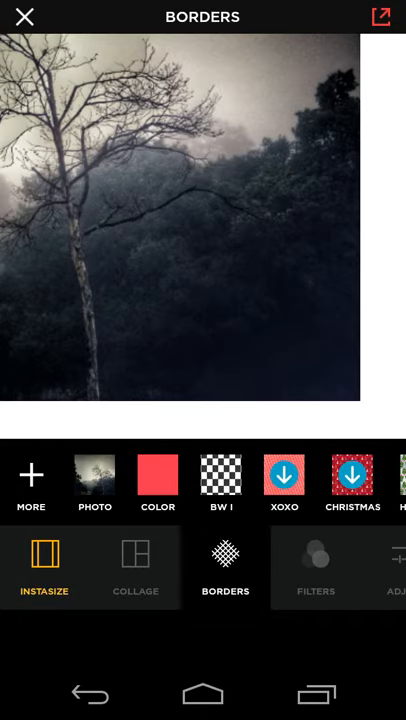
click(221, 485)
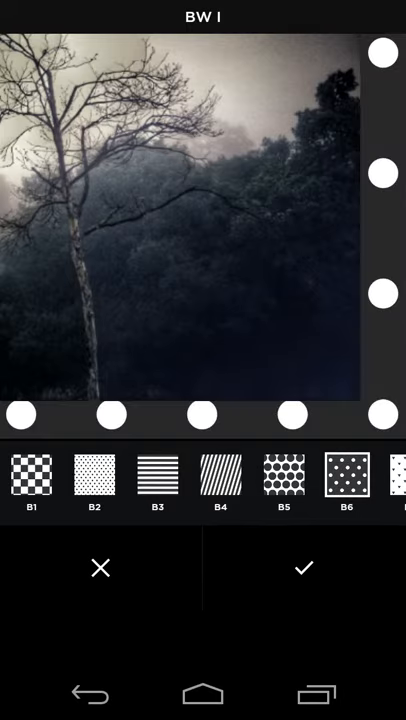
scroll(left, 3)
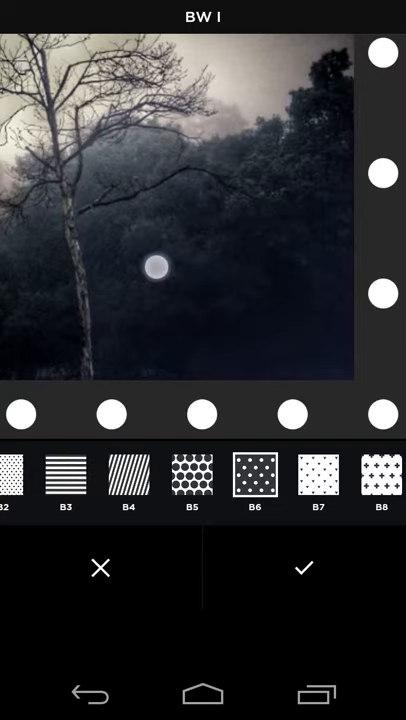
scroll(left, 3)
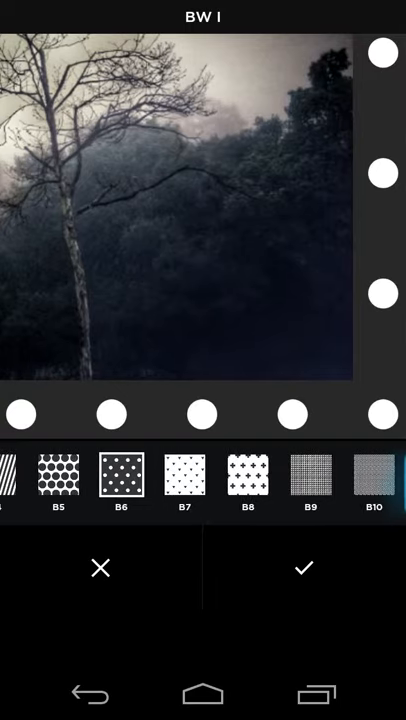
click(304, 568)
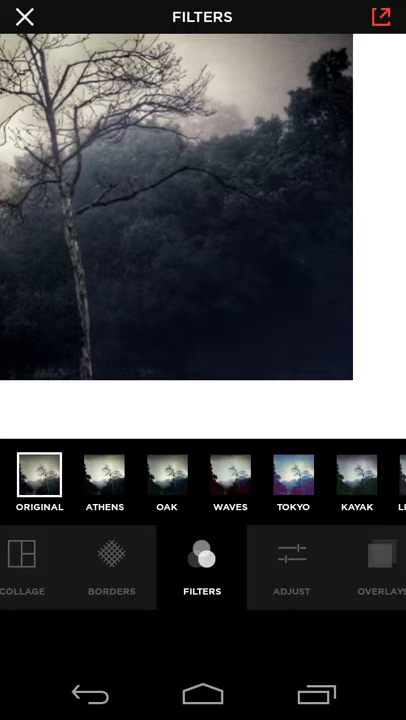
- Preview the Tokyo filter, then apply Rio to the misty tree photo
click(293, 476)
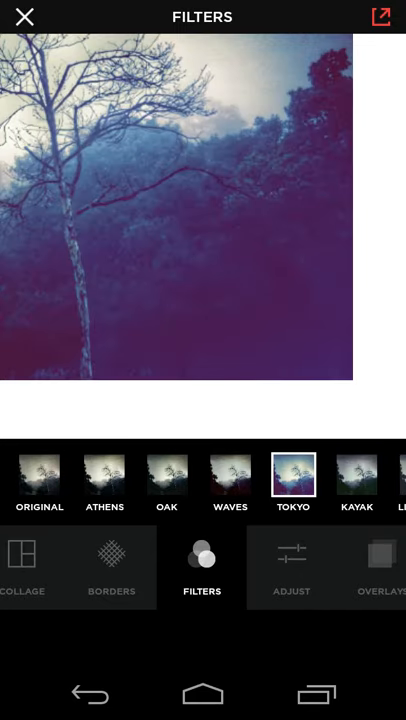
scroll(left, 3)
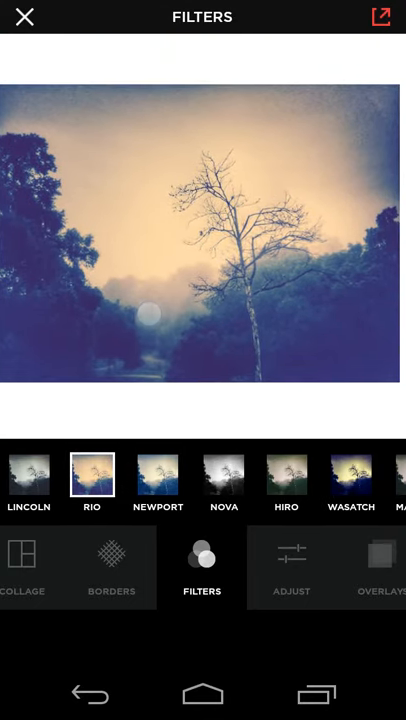
click(231, 475)
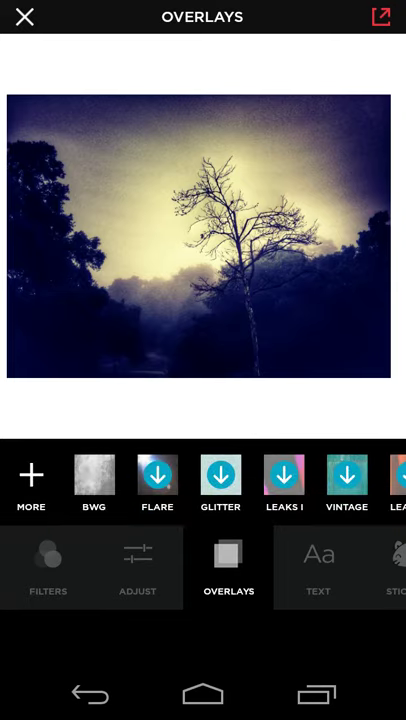
click(93, 483)
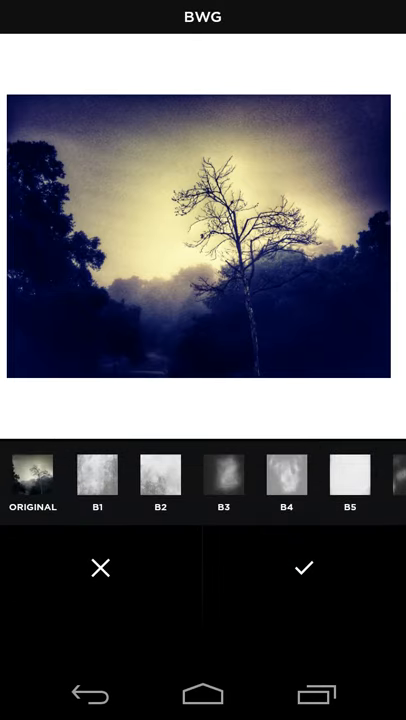
click(286, 477)
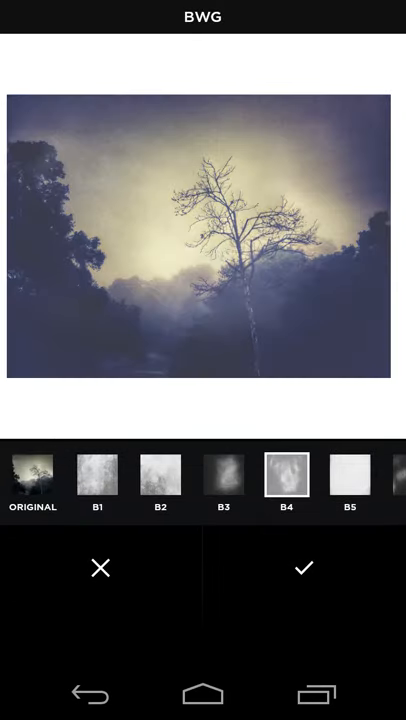
click(266, 476)
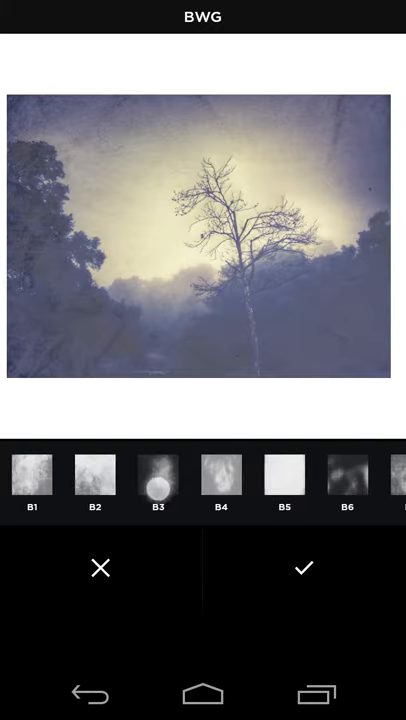
click(221, 476)
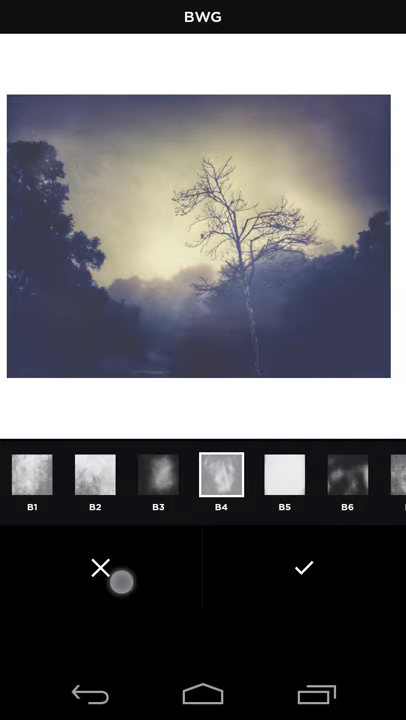
click(304, 568)
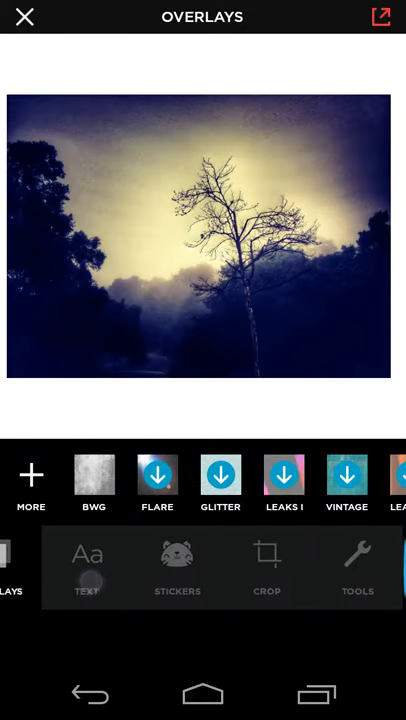
click(267, 567)
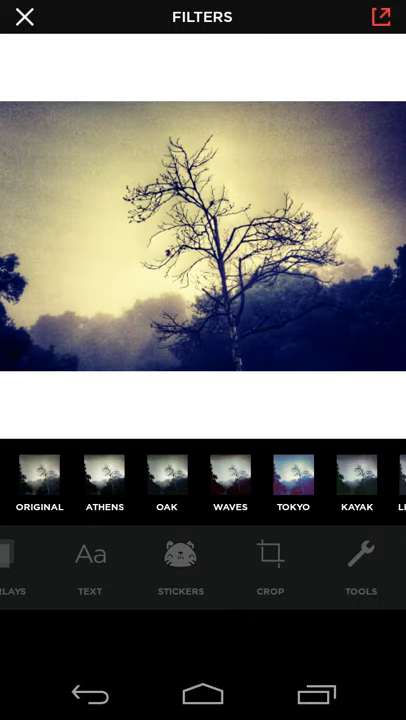
- Add a Quicksand-font text box to the tree photo
scroll(left, 3)
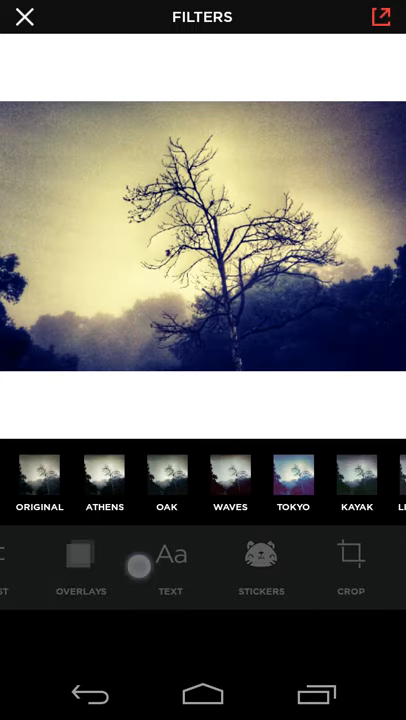
click(170, 566)
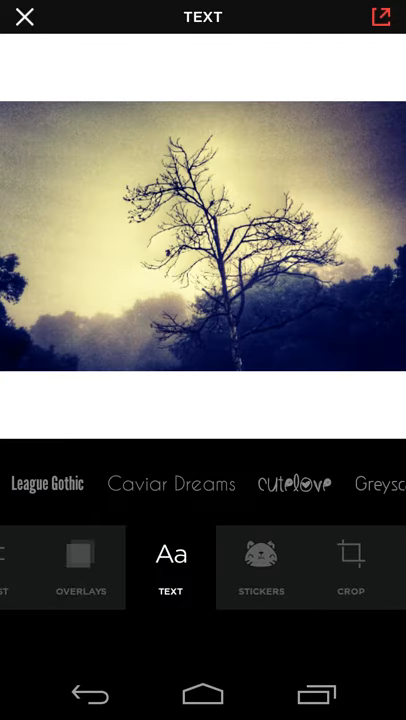
scroll(left, 3)
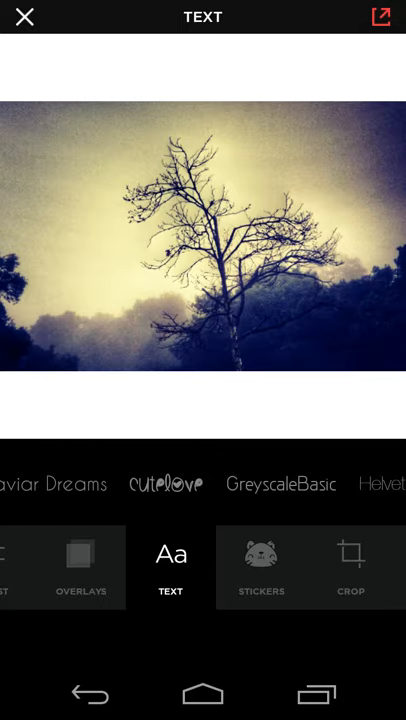
scroll(left, 3)
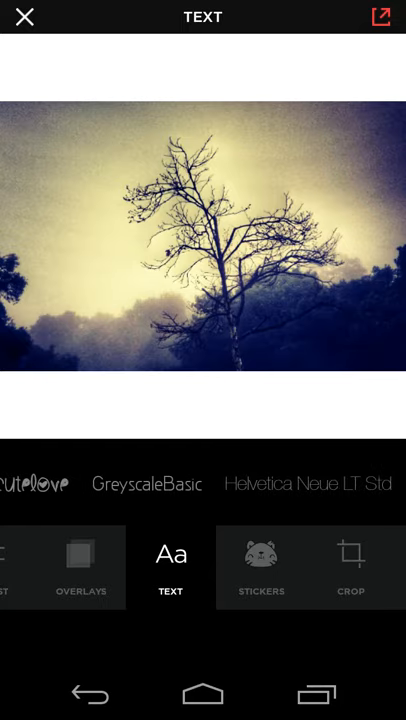
scroll(left, 3)
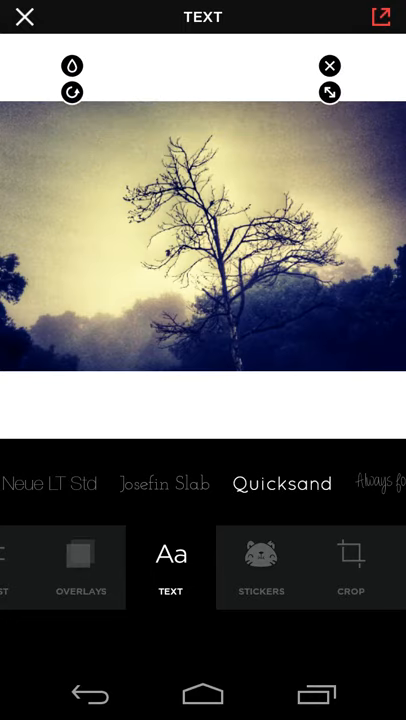
click(170, 567)
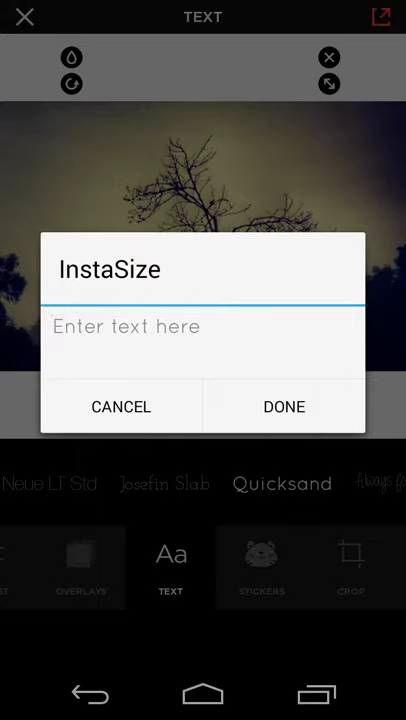
- Enter the caption 'trees with fog & filters' and recolour it
click(200, 326)
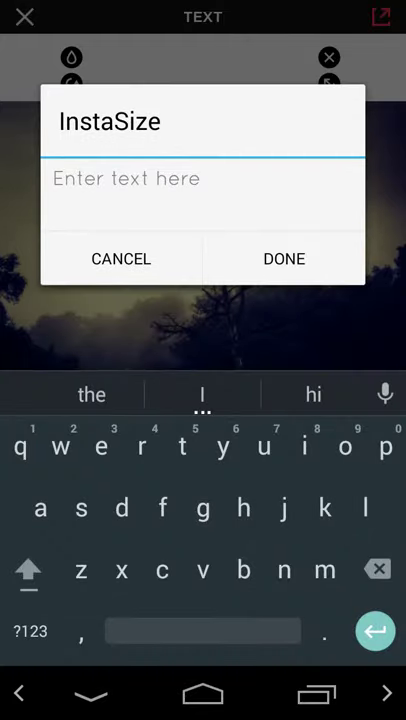
text(trees with fog & filters)
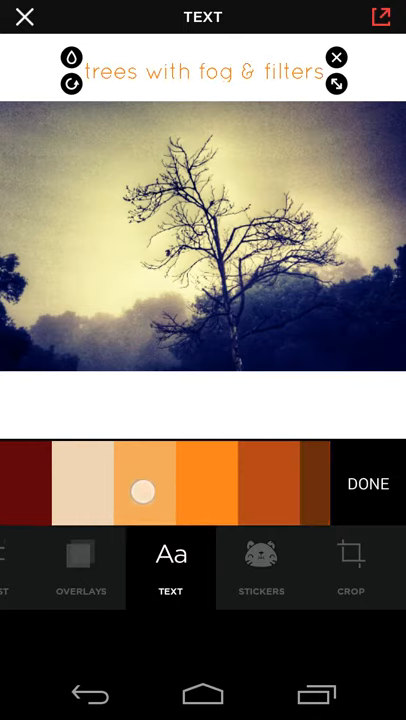
scroll(right, 3)
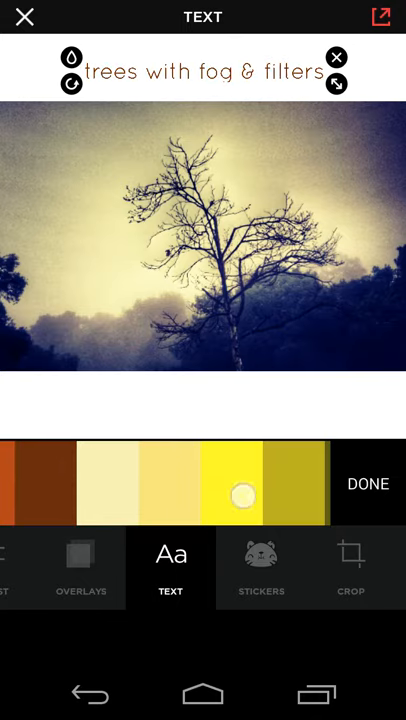
scroll(left, 3)
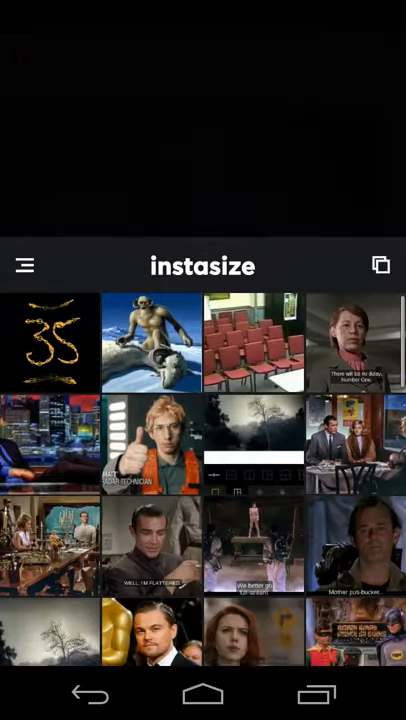
- Leave the editor, discarding the tree photo with its orange caption
click(51, 630)
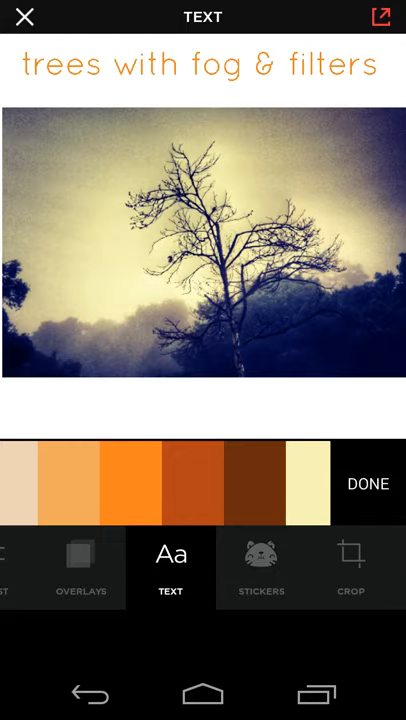
click(170, 553)
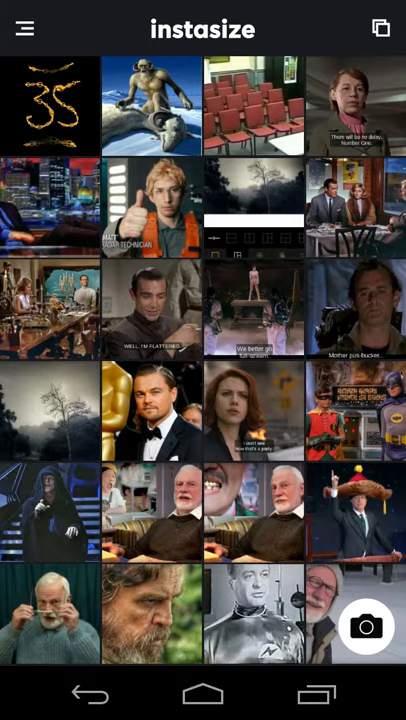
- Open the app screenshot and choose the one-left, three-right collage layout
click(50, 415)
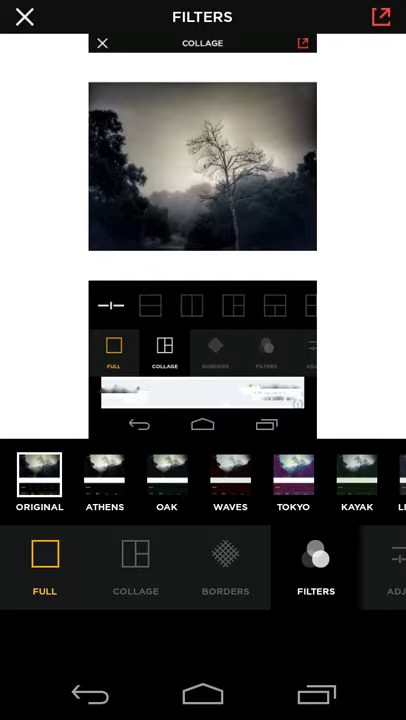
click(135, 567)
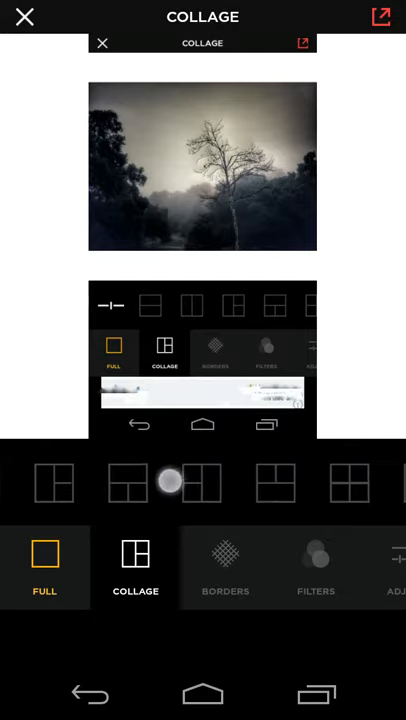
scroll(left, 3)
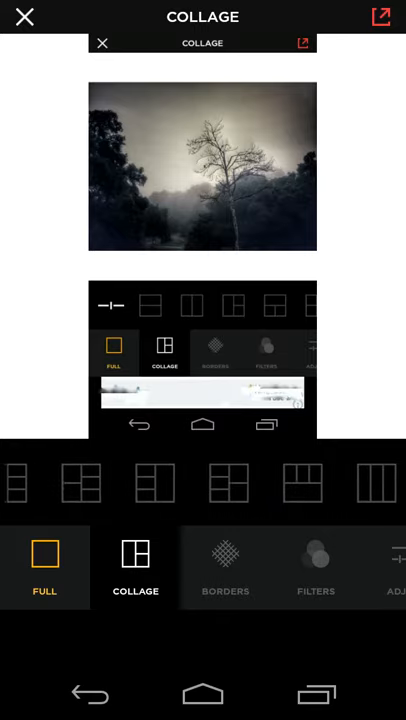
scroll(left, 3)
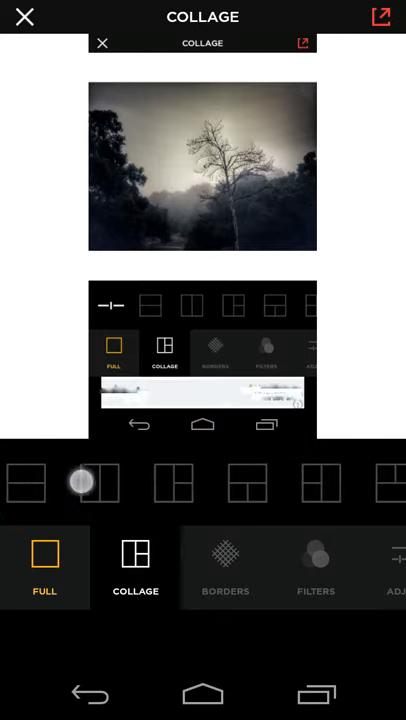
scroll(left, 3)
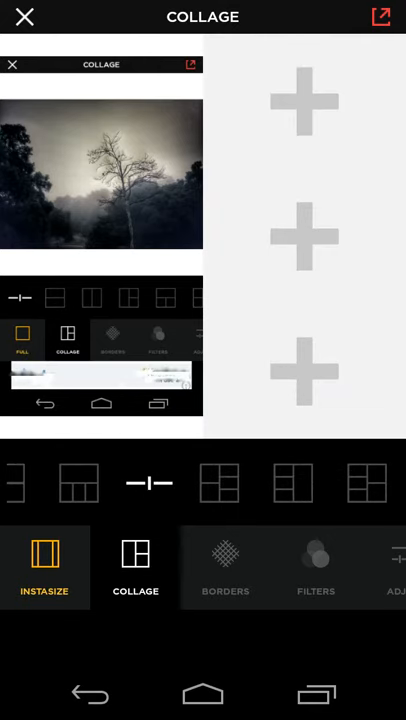
- Add two dinner-scene film stills and the gold '35' image, then reposition the 35
click(24, 17)
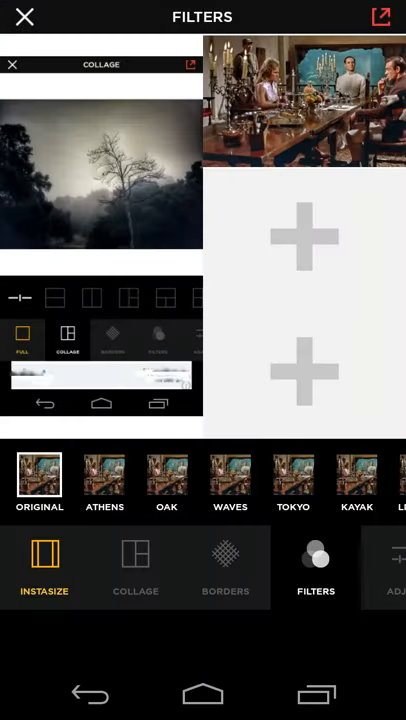
click(24, 17)
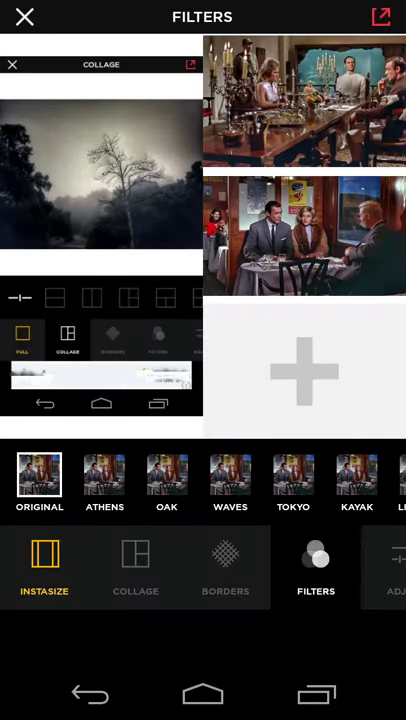
click(24, 17)
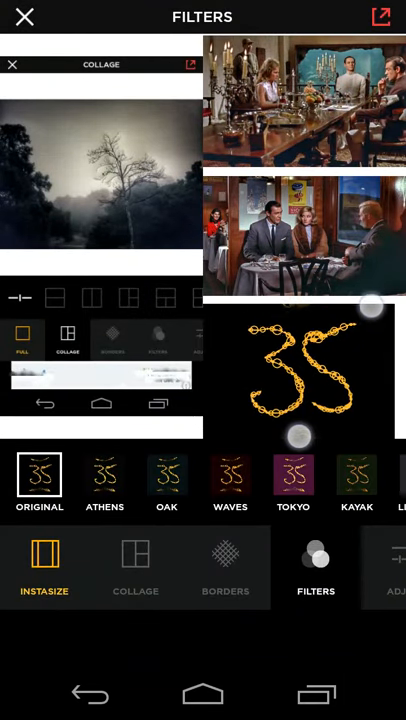
drag(298, 435, 325, 448)
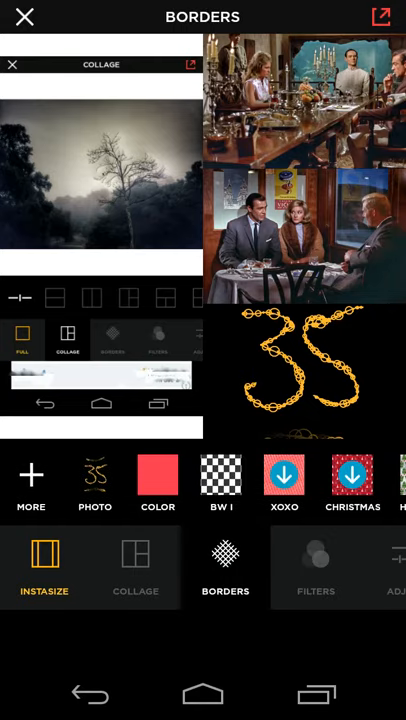
- Preview and close the COLOR border swatches, then bring up the collage's share screen
click(157, 485)
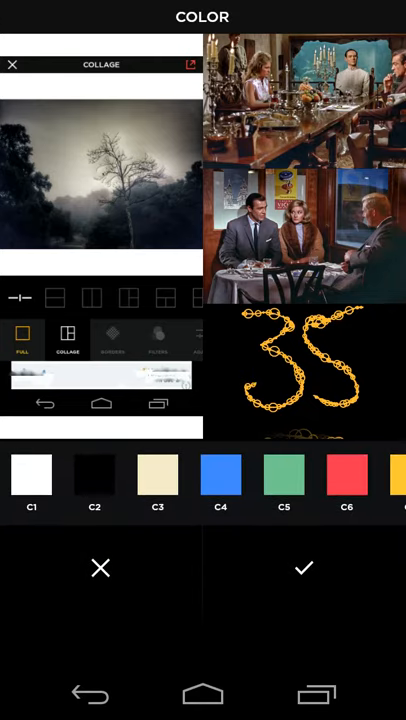
click(225, 567)
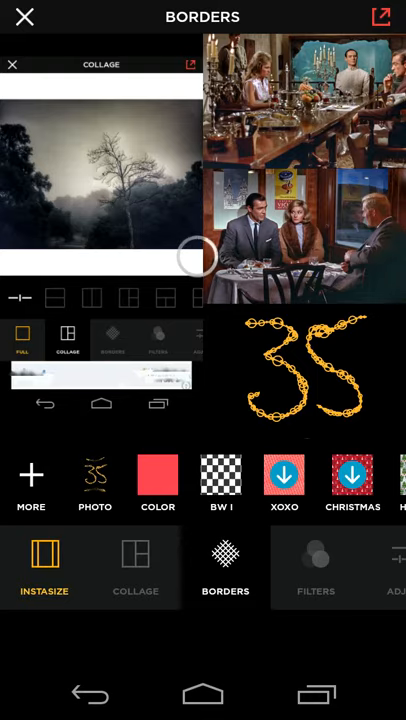
click(381, 17)
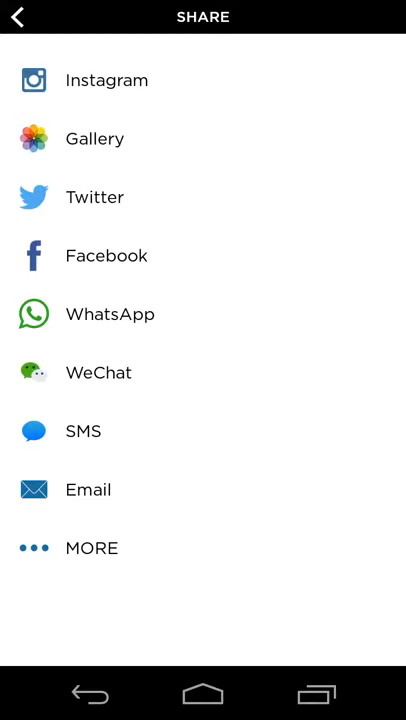
- Browse the broader Android share list for the collage without sending it
click(91, 548)
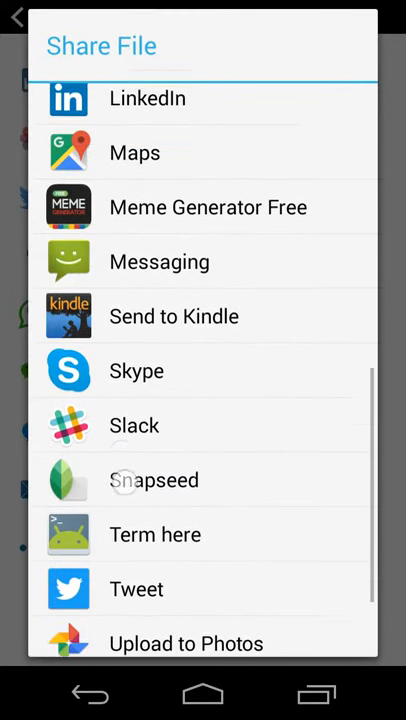
scroll(up, 3)
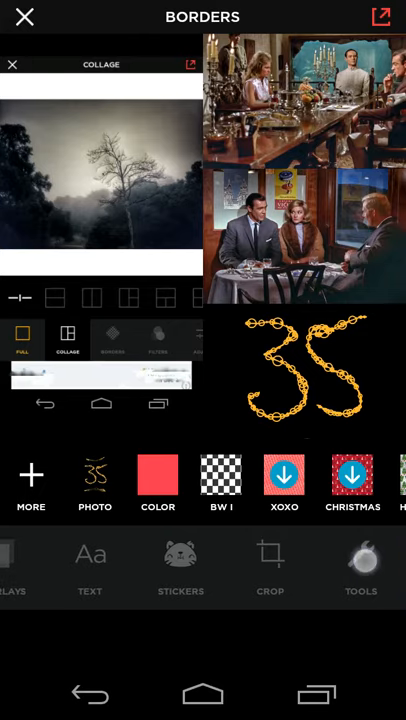
- Flip the screenshot tile vertically upside down and back upright, then request starting over
click(360, 565)
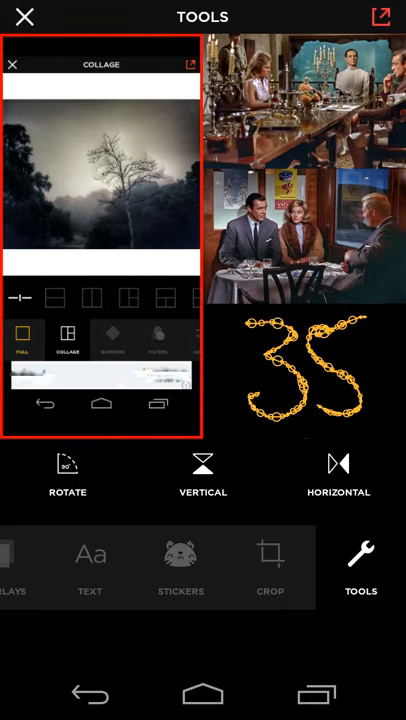
click(67, 470)
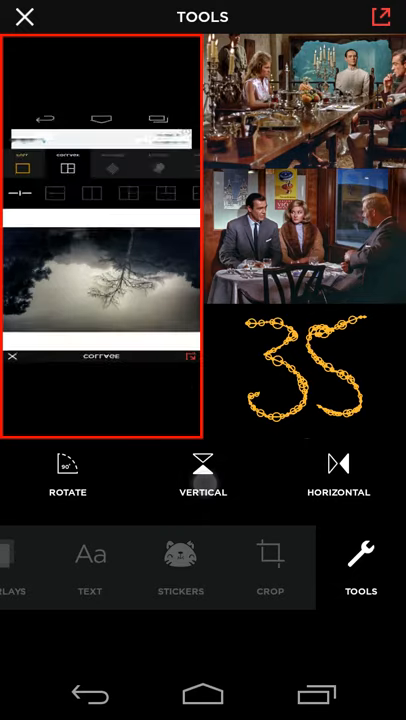
click(338, 475)
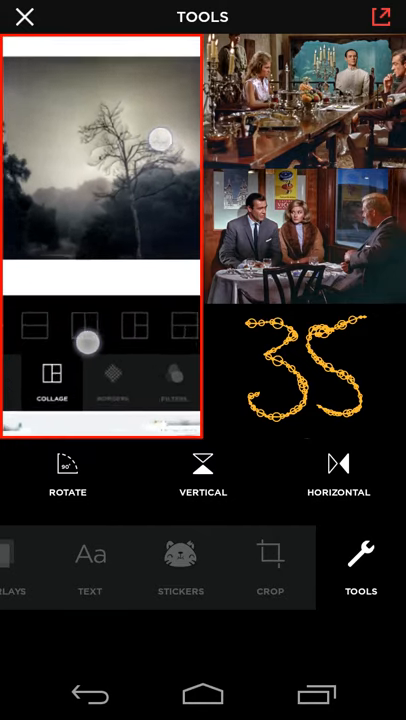
click(51, 385)
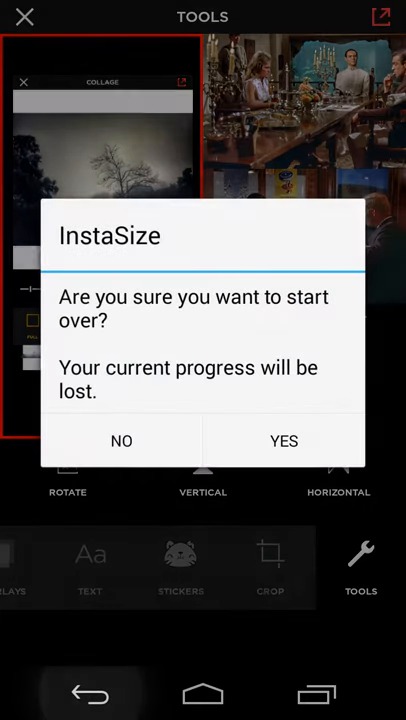
- Abandon the collage, open the misty tree screenshot alone, and show its text options
click(283, 441)
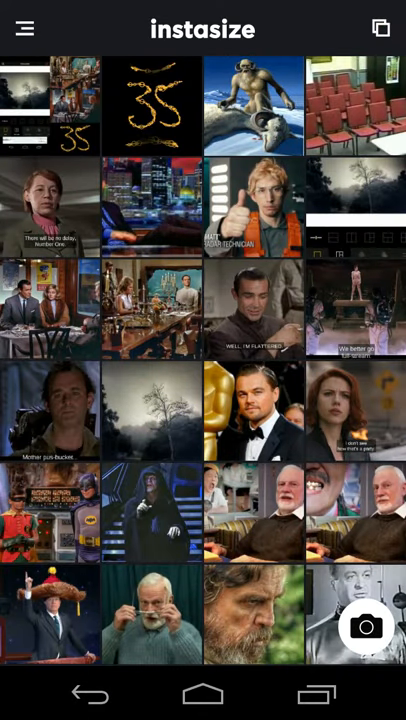
click(151, 407)
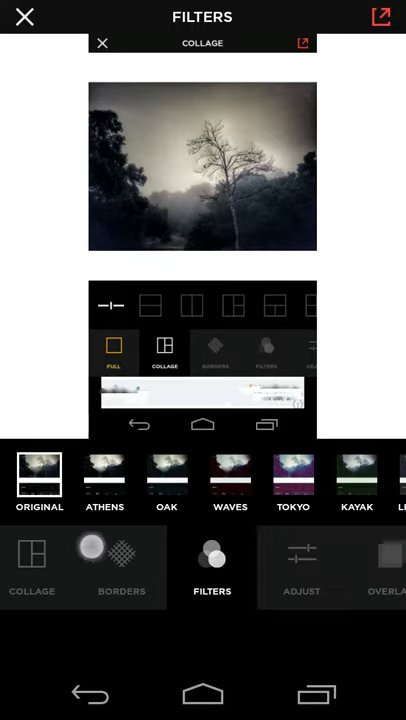
scroll(right, 3)
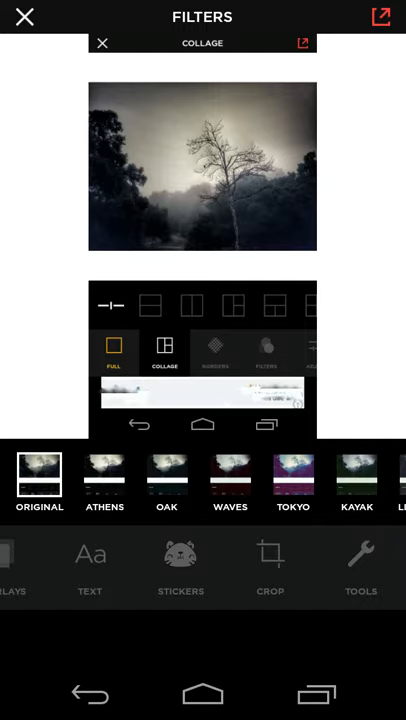
click(90, 565)
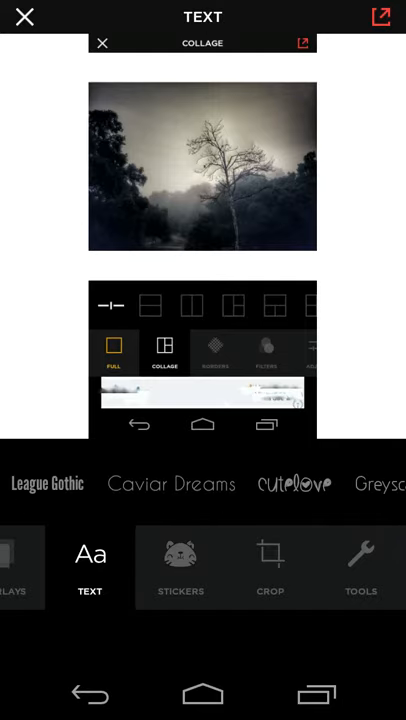
- Add a Top Secret font caption reading 'SCREENSHOT OF INSTASU…' across the tree photo
scroll(left, 3)
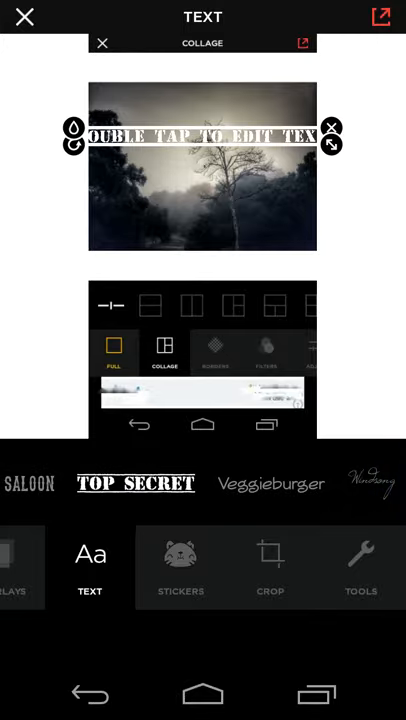
double_click(203, 135)
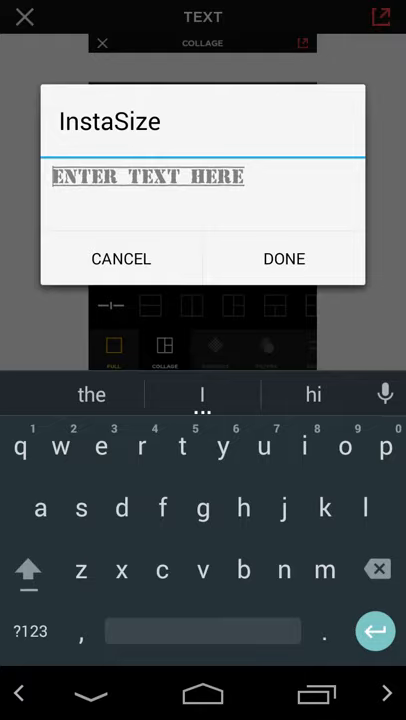
text(SCRER)
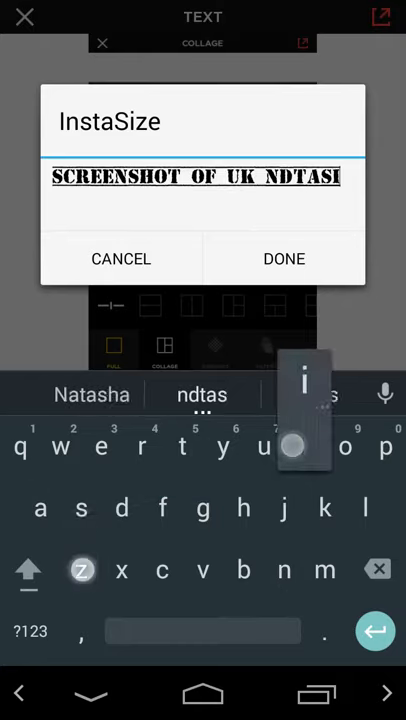
click(378, 569)
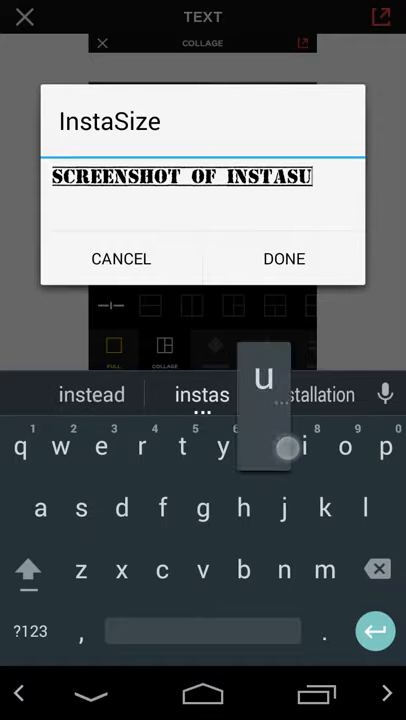
click(284, 258)
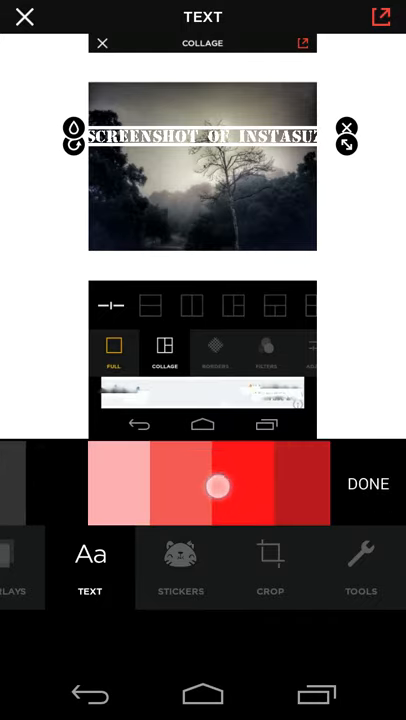
- Make the caption black, tilt it diagonally and resize it, then reopen its text
scroll(left, 3)
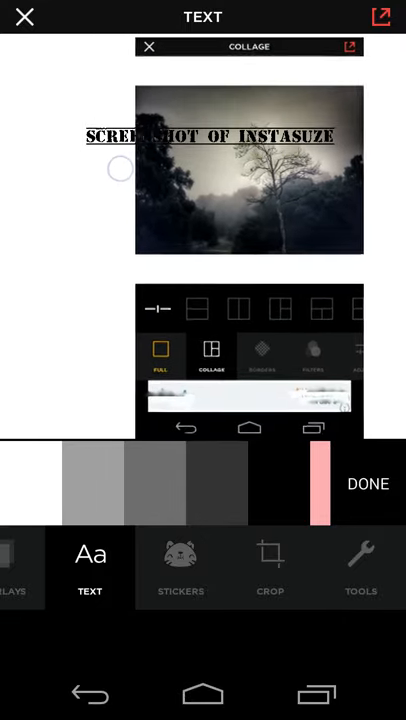
click(210, 136)
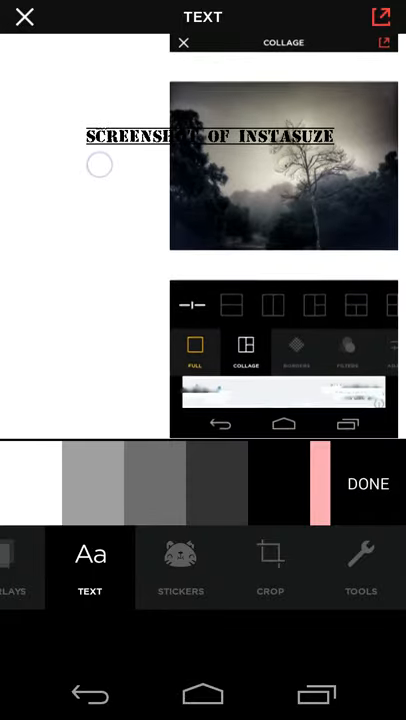
click(209, 135)
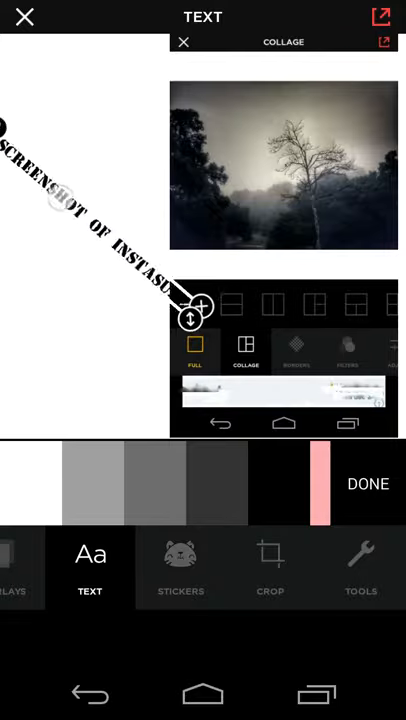
double_click(90, 230)
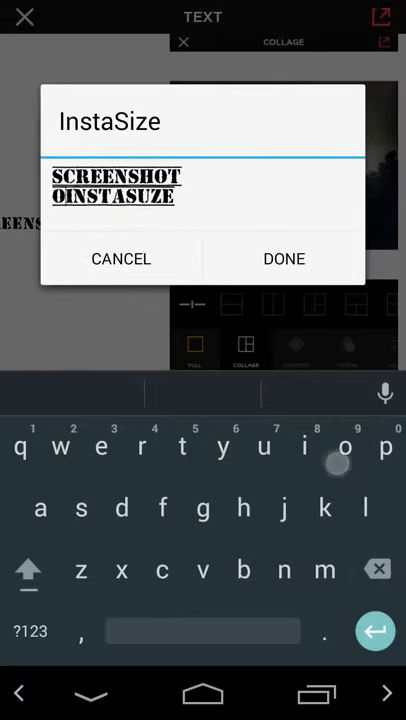
- Move the three-line caption to the upper-left, then discard the screenshot and exit home
click(283, 258)
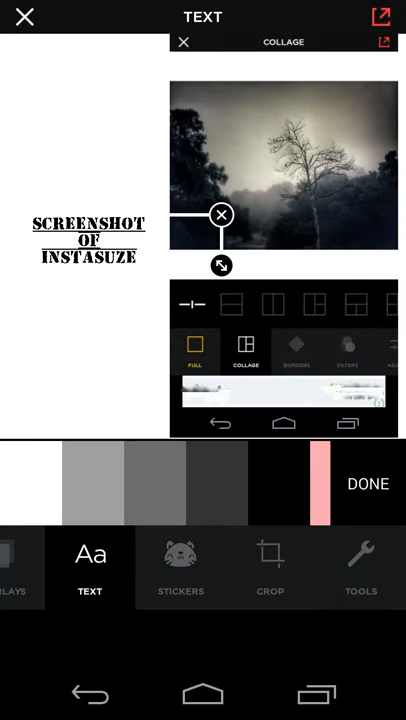
drag(88, 245, 182, 213)
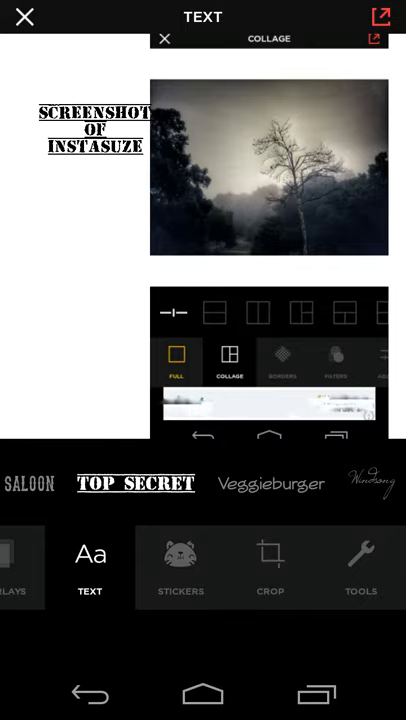
click(24, 17)
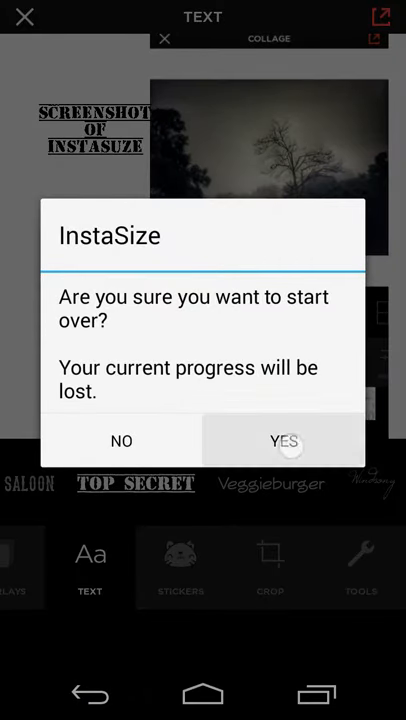
click(285, 440)
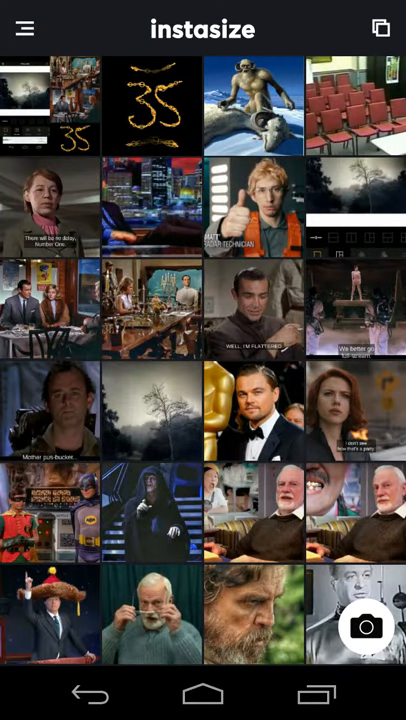
click(203, 692)
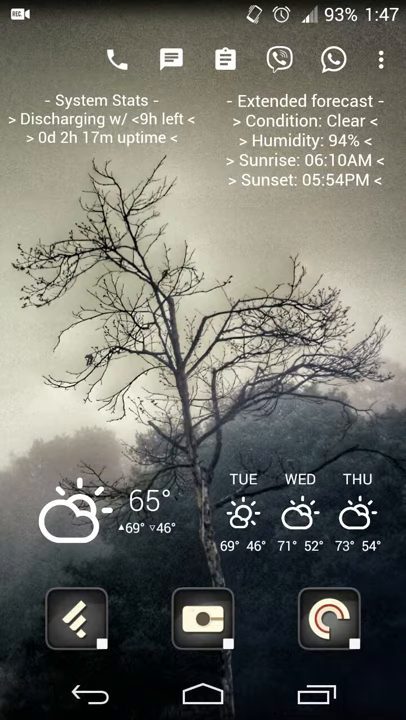